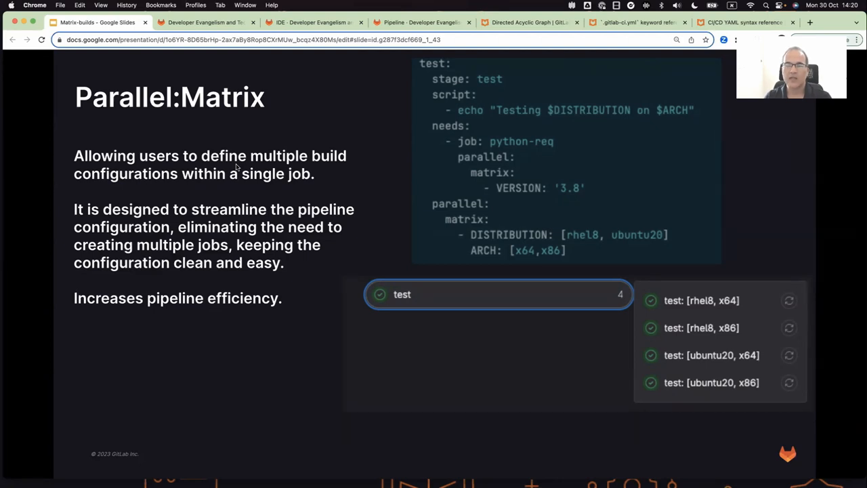
mouse_move(482, 132)
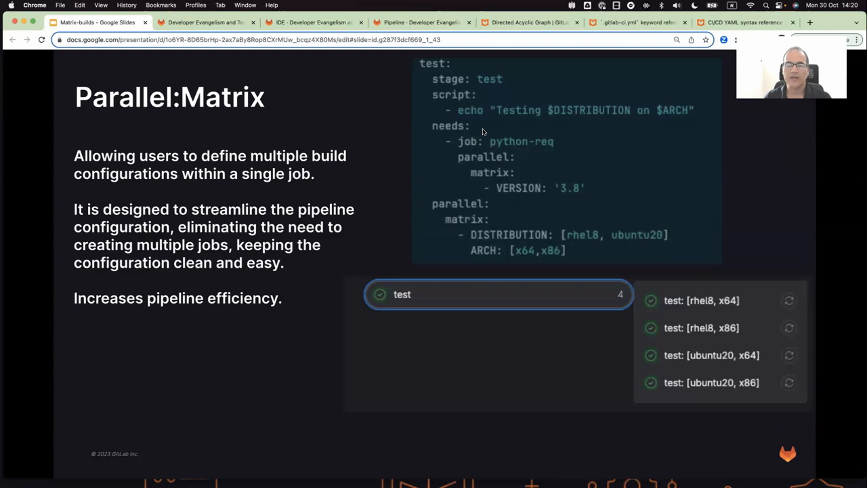
mouse_move(436, 130)
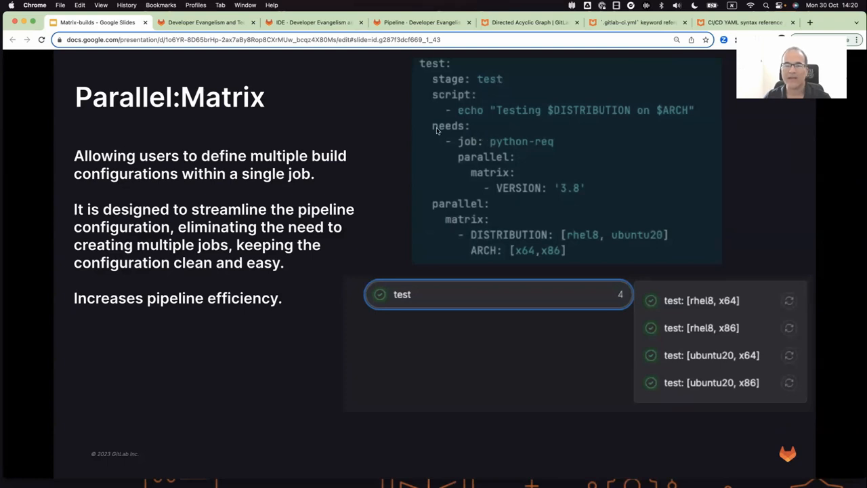
mouse_move(432, 206)
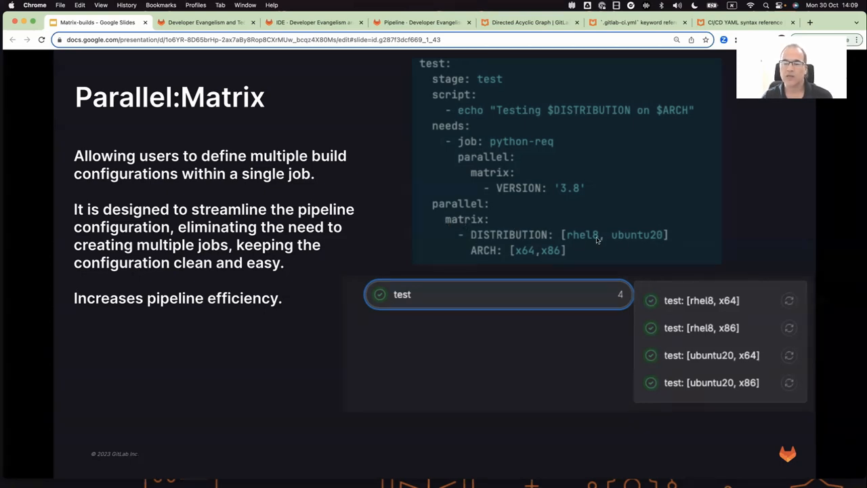
mouse_move(662, 241)
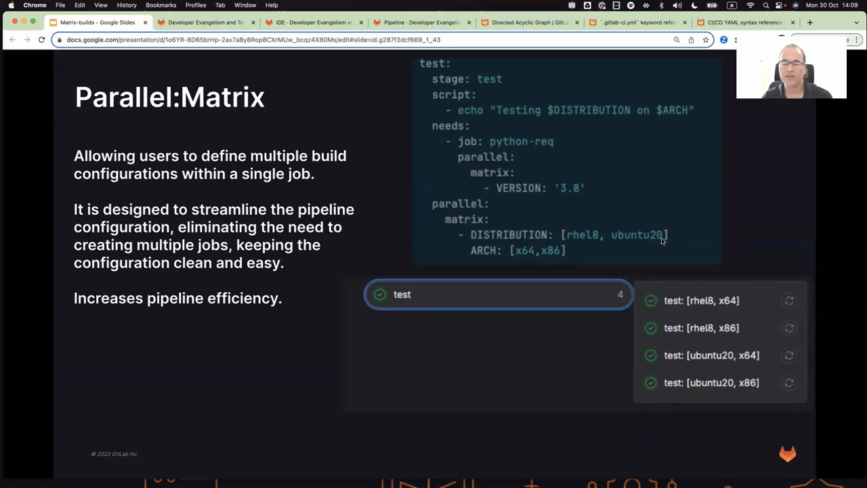
mouse_move(499, 215)
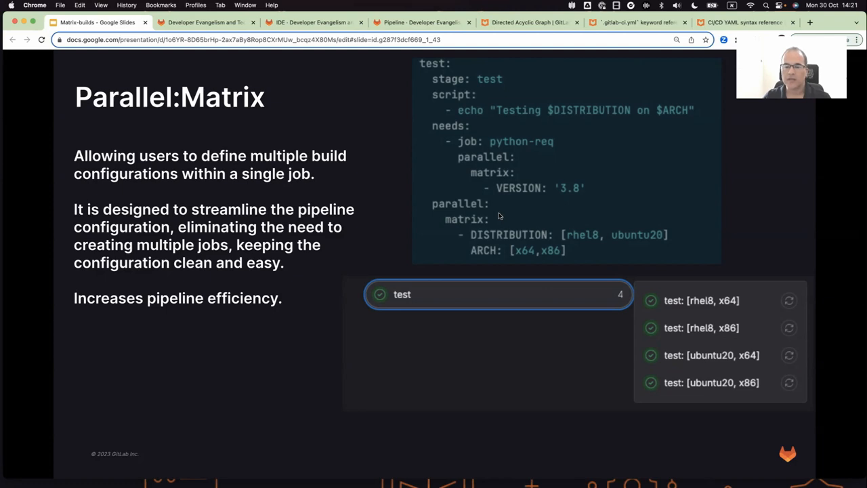
mouse_move(506, 302)
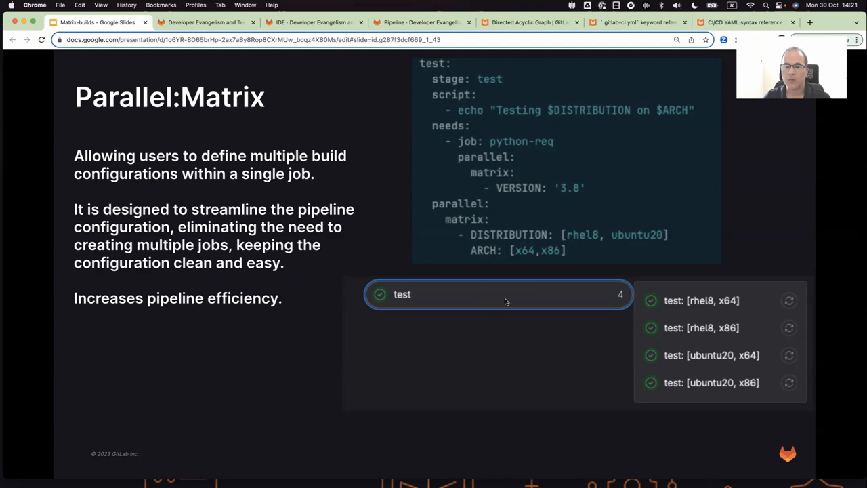
mouse_move(554, 310)
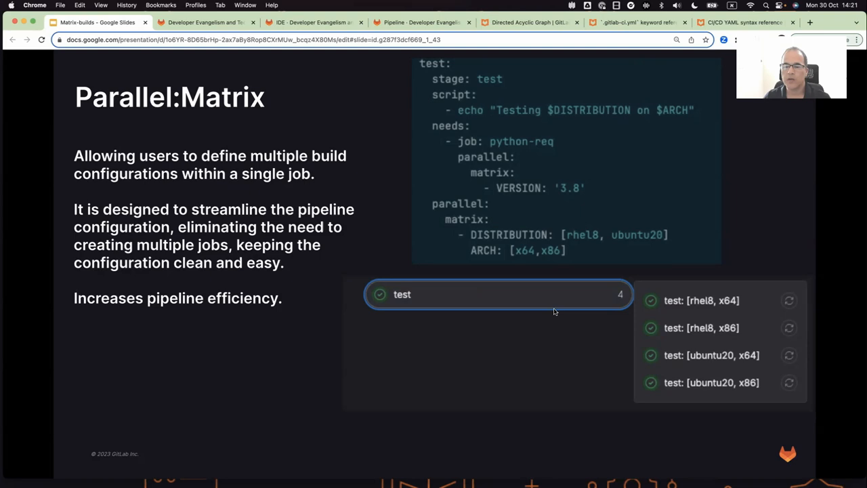
mouse_move(684, 333)
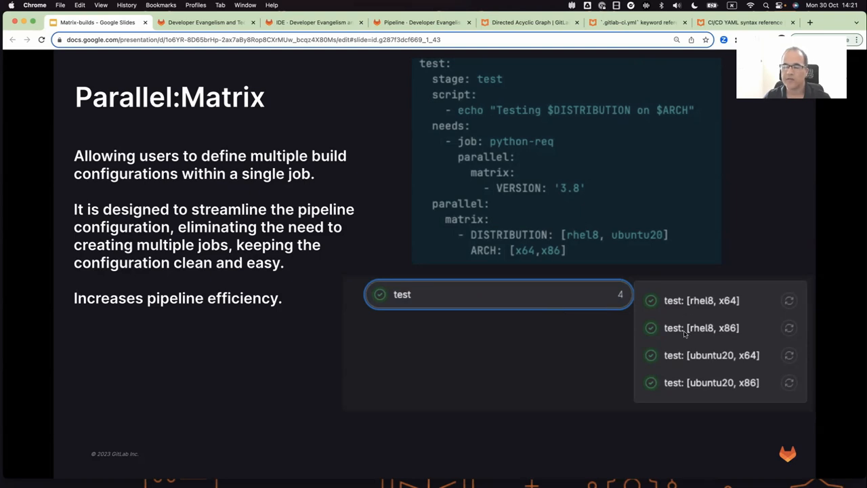
mouse_move(684, 390)
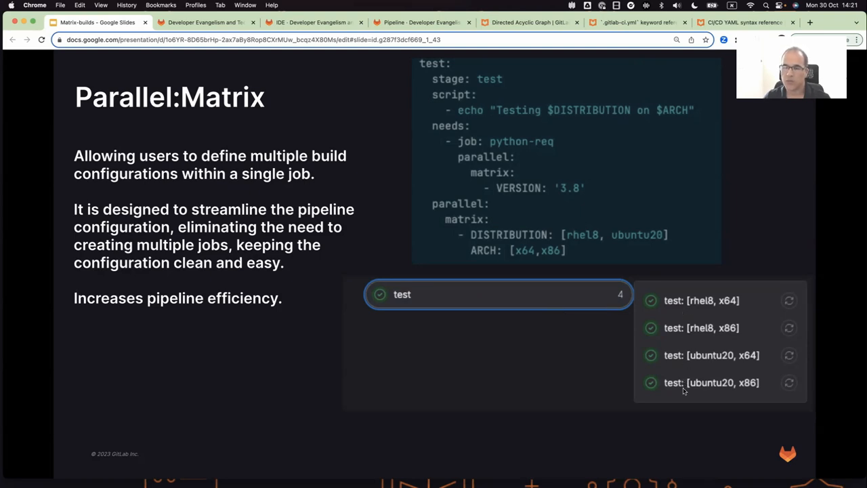
mouse_move(681, 378)
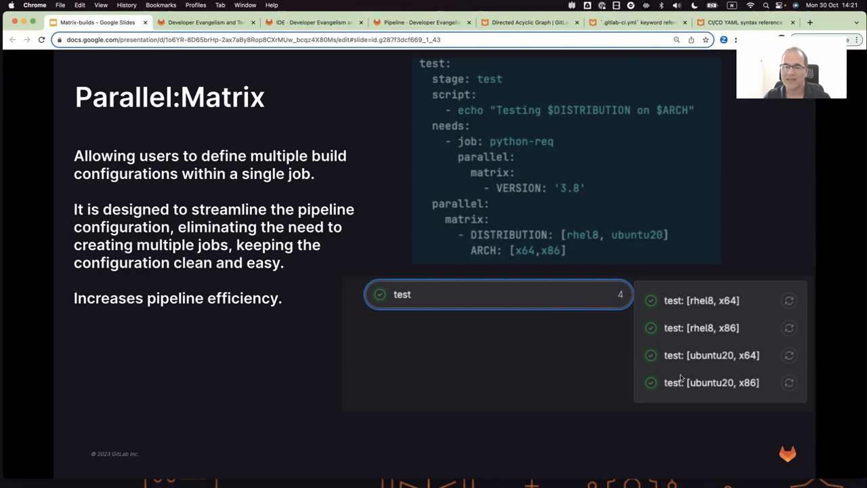
mouse_move(542, 241)
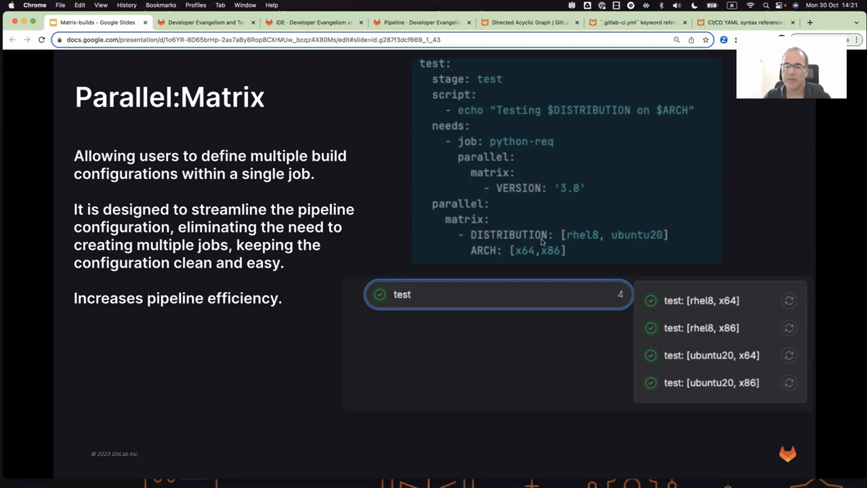
mouse_move(521, 235)
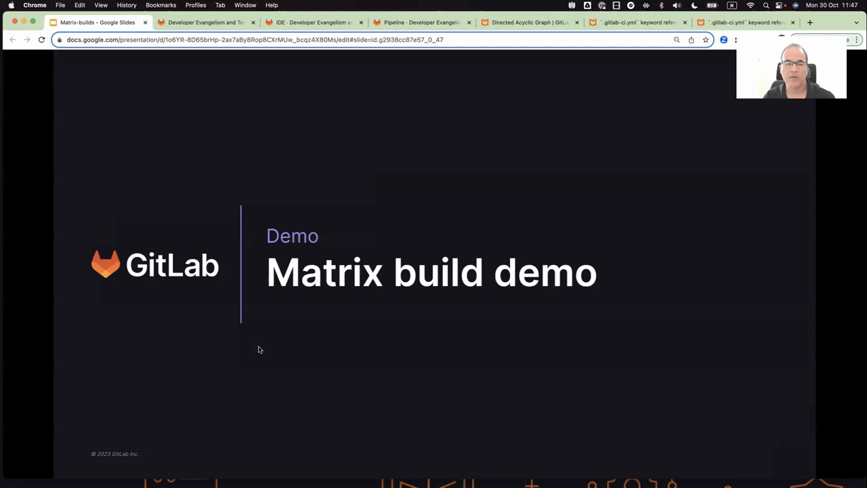
mouse_move(173, 107)
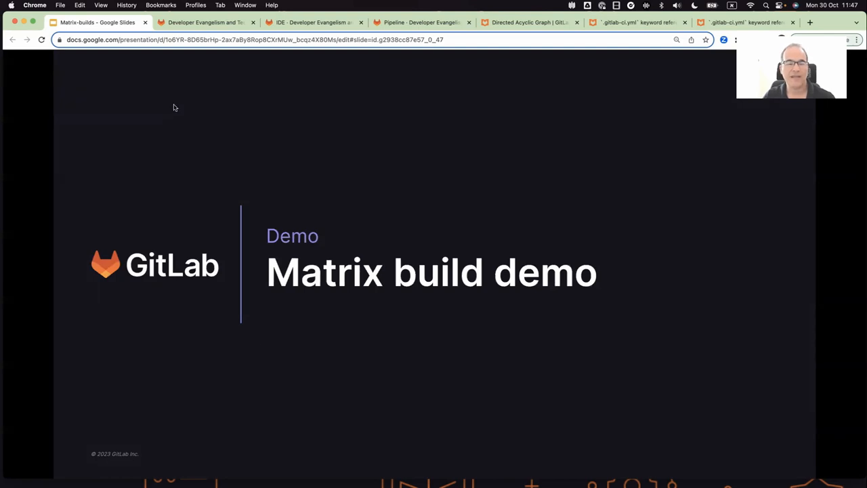
Step: Leave Slides for the 'Matrix build example' project and its .gitlab-ci.yml in the Web IDE
click(203, 22)
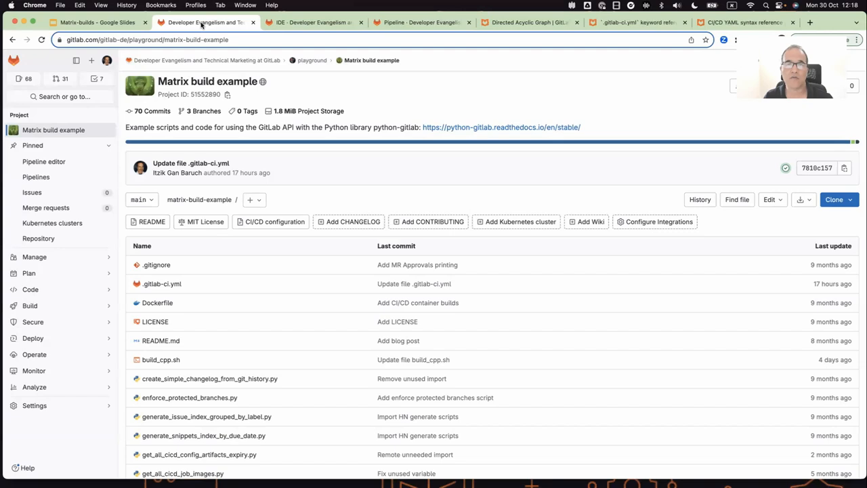
click(312, 22)
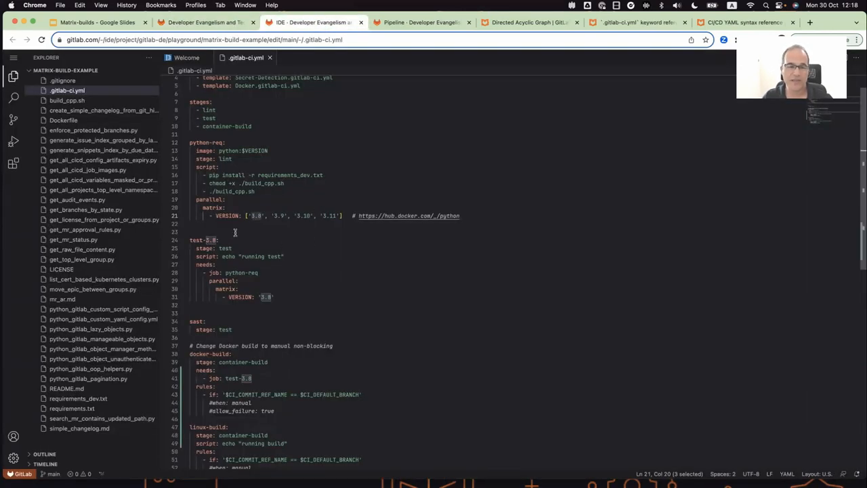
Step: Review parallel:matrix and test-3.8 needs in the file, then show the running pipeline
click(192, 142)
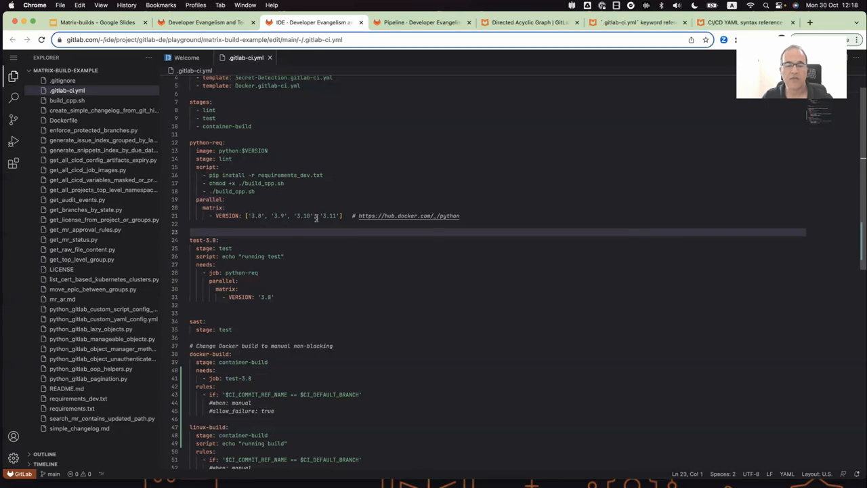
mouse_move(301, 218)
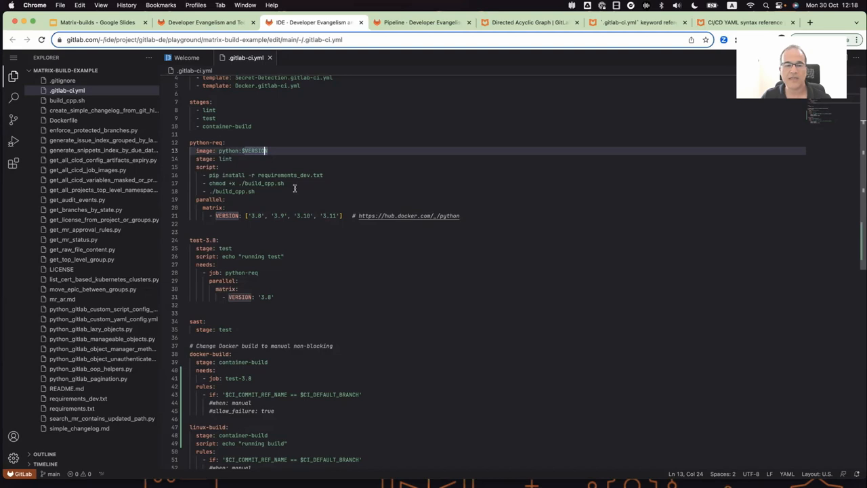
mouse_move(318, 210)
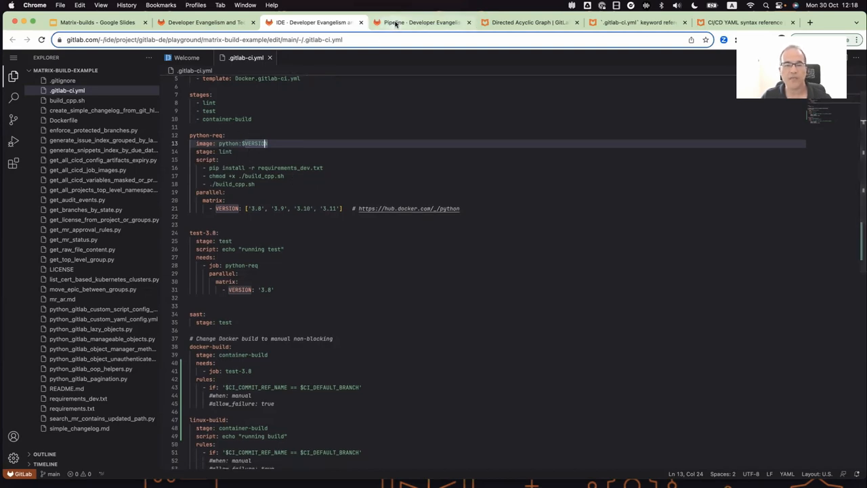
click(420, 22)
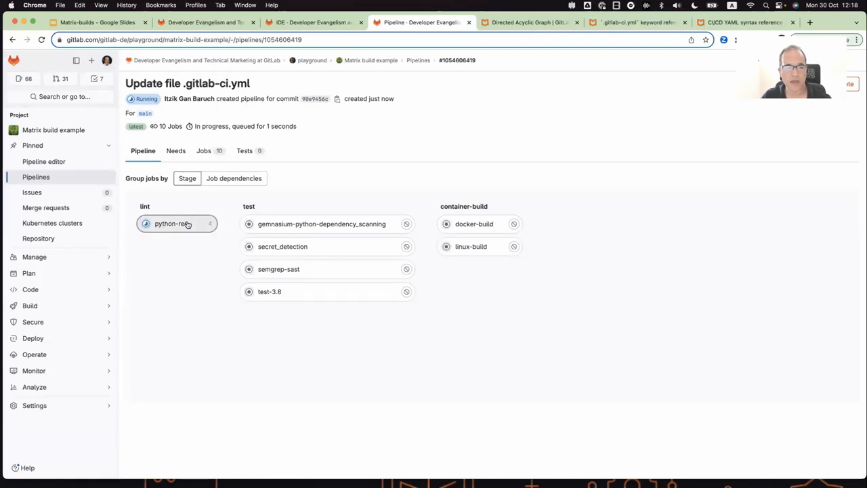
click(176, 223)
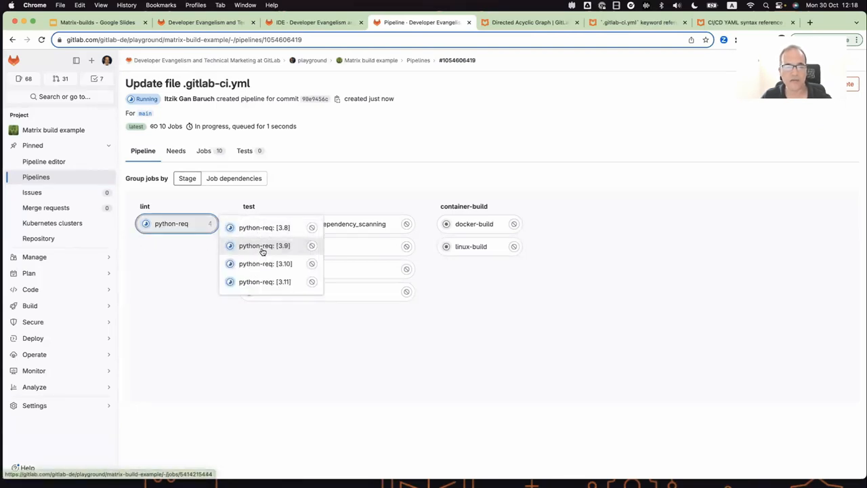
mouse_move(273, 227)
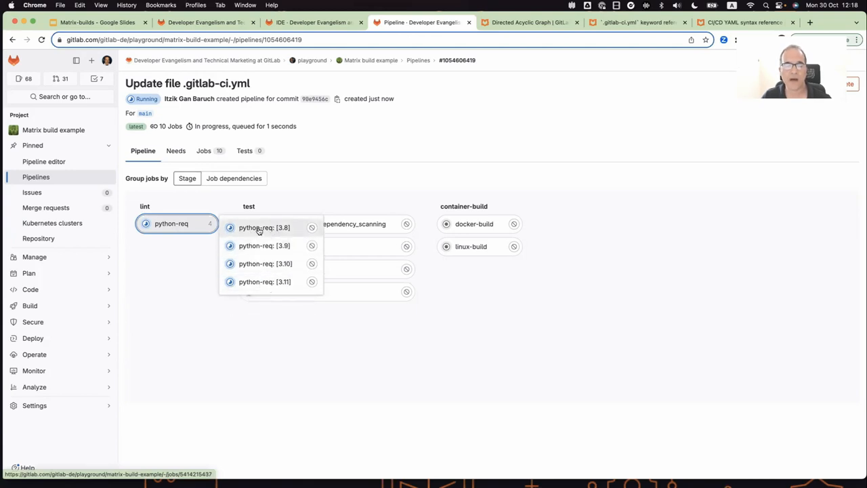
click(264, 228)
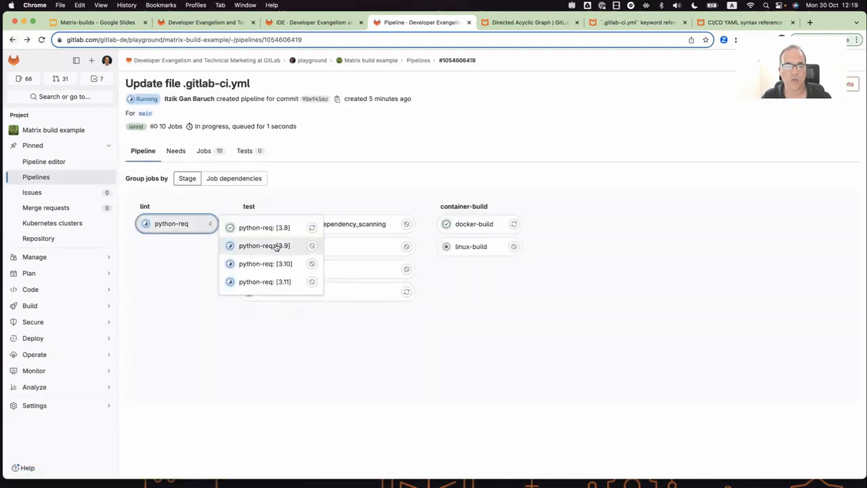
click(264, 246)
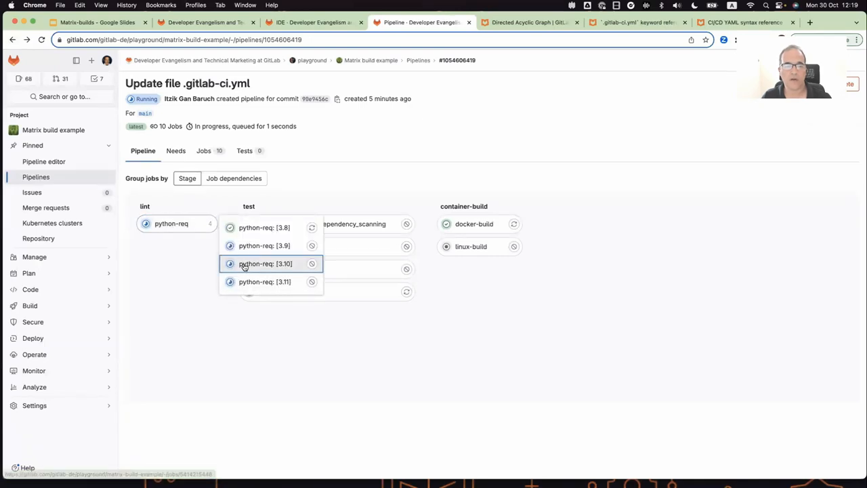
click(265, 263)
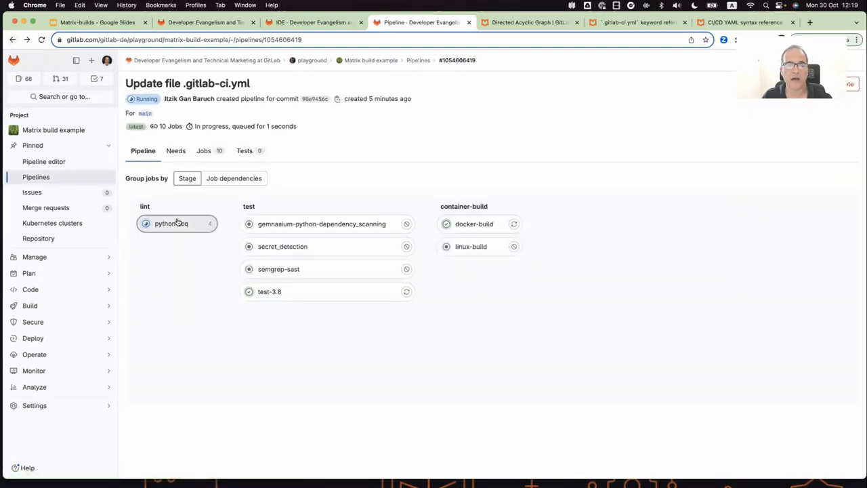
mouse_move(164, 260)
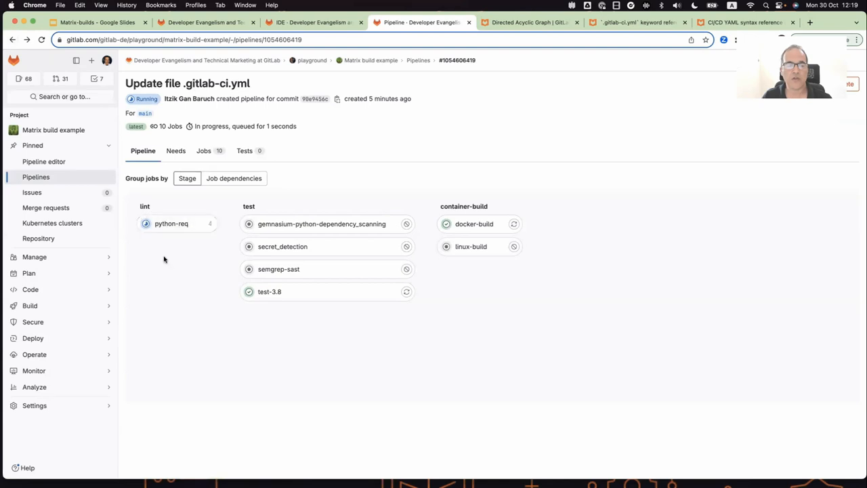
click(171, 224)
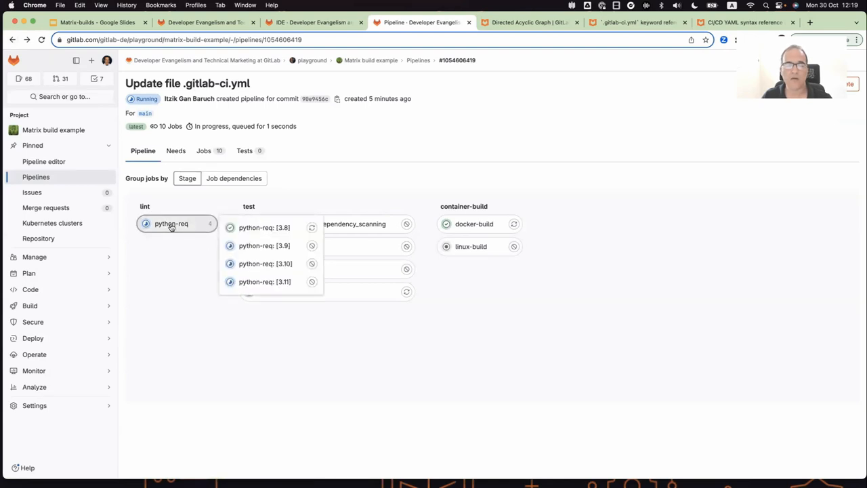
mouse_move(170, 224)
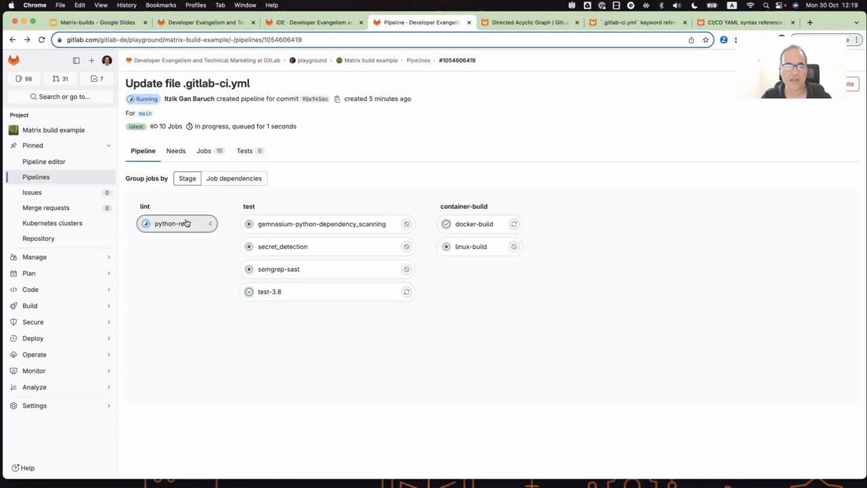
click(174, 223)
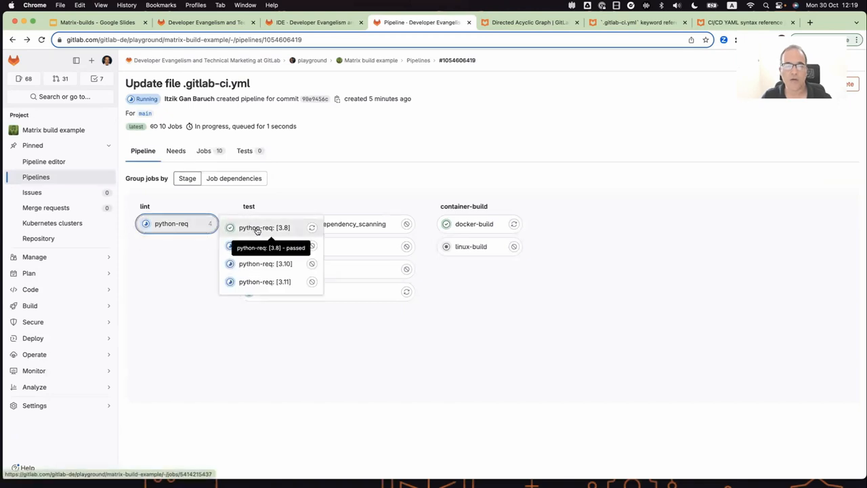
mouse_move(179, 251)
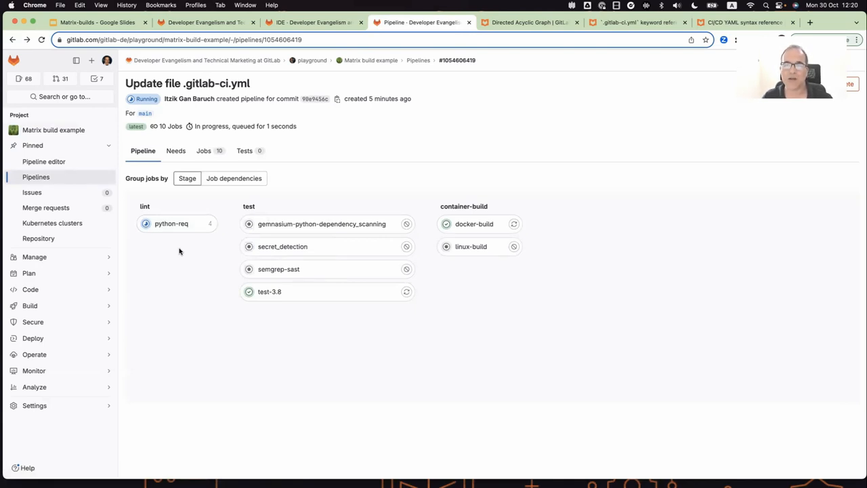
Step: Show the Directed Acyclic Graph docs page with version history expanded (GitLab 12.2)
click(531, 22)
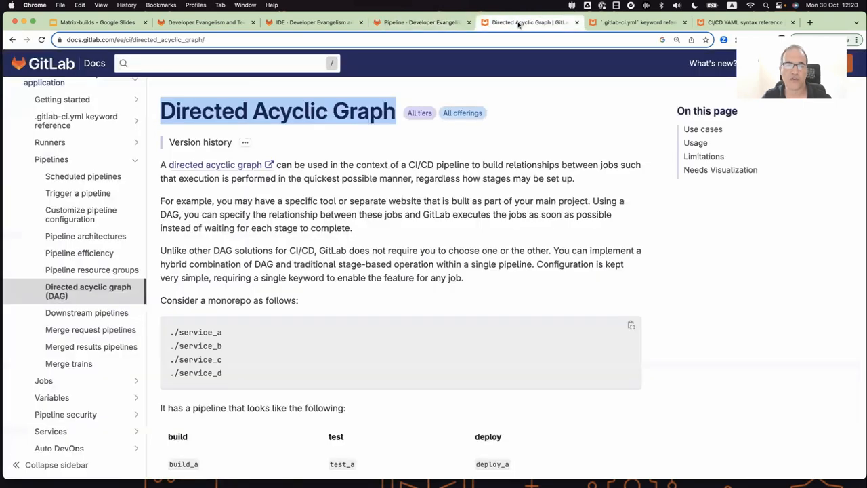
mouse_move(257, 149)
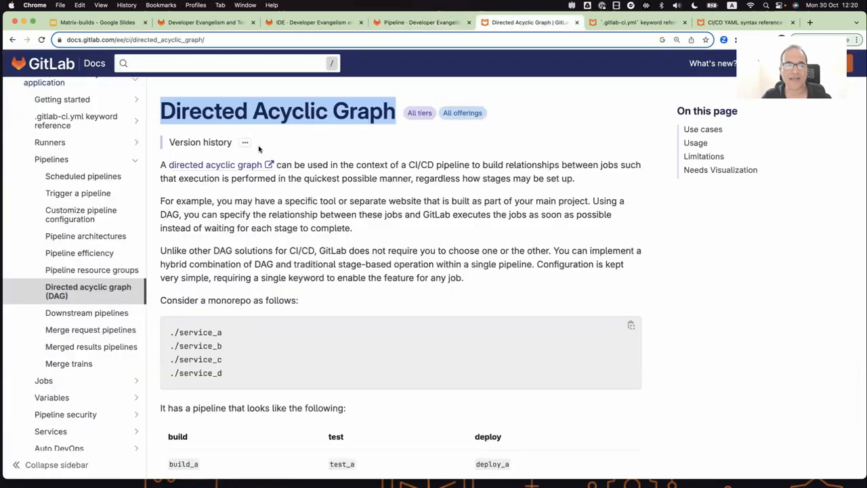
click(244, 142)
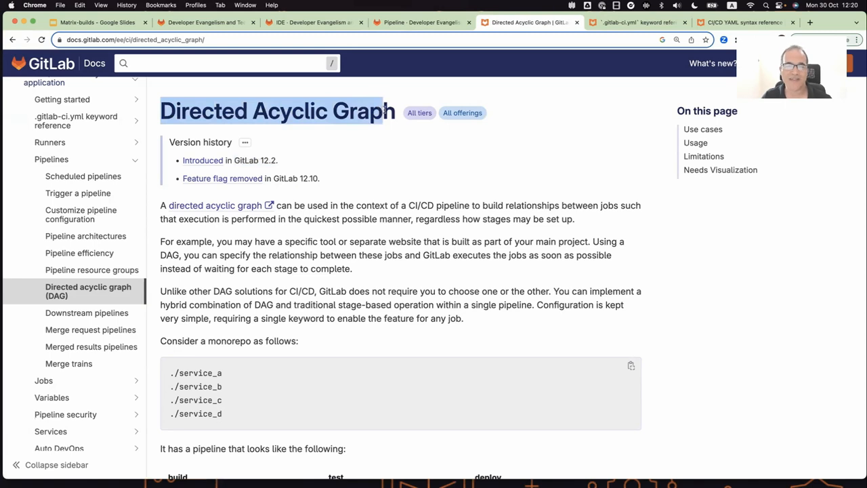
mouse_move(347, 94)
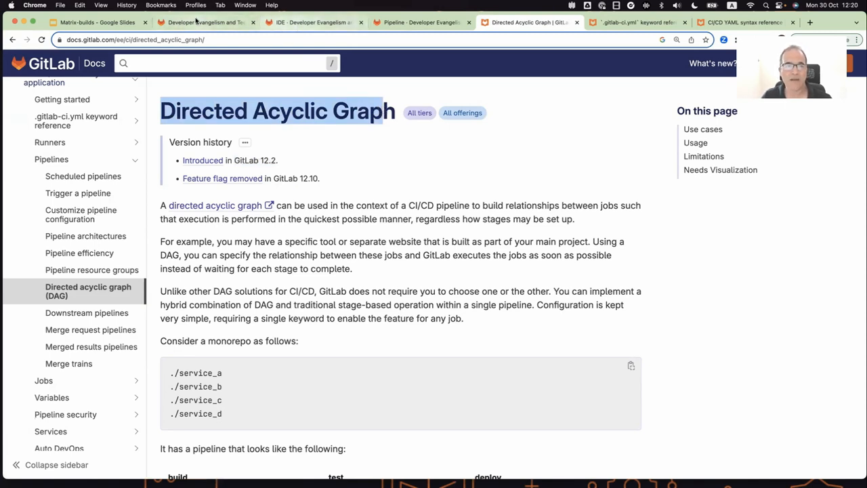
click(420, 22)
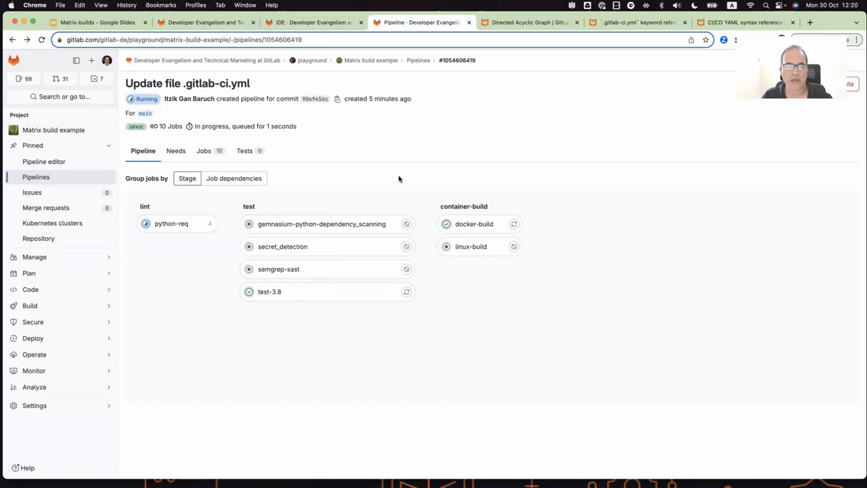
mouse_move(149, 197)
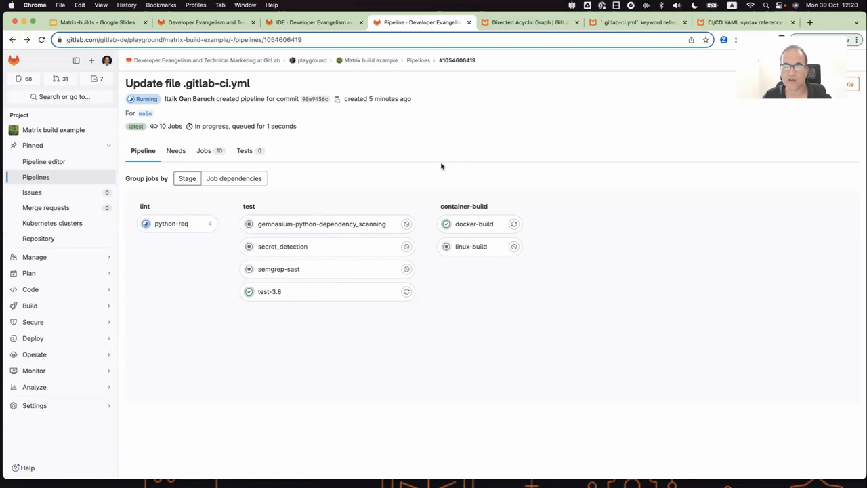
mouse_move(274, 198)
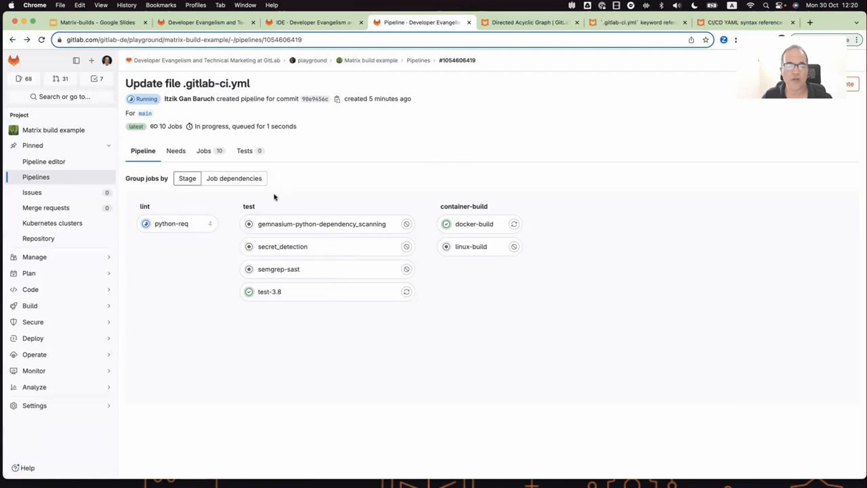
mouse_move(224, 201)
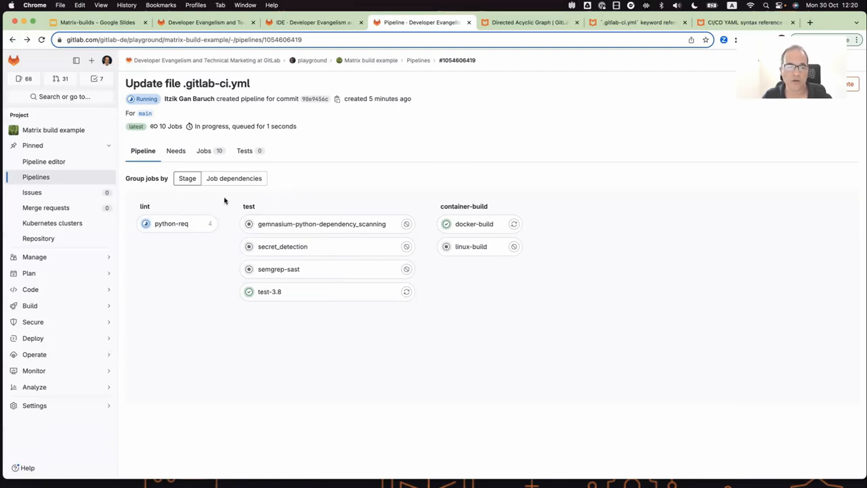
click(170, 223)
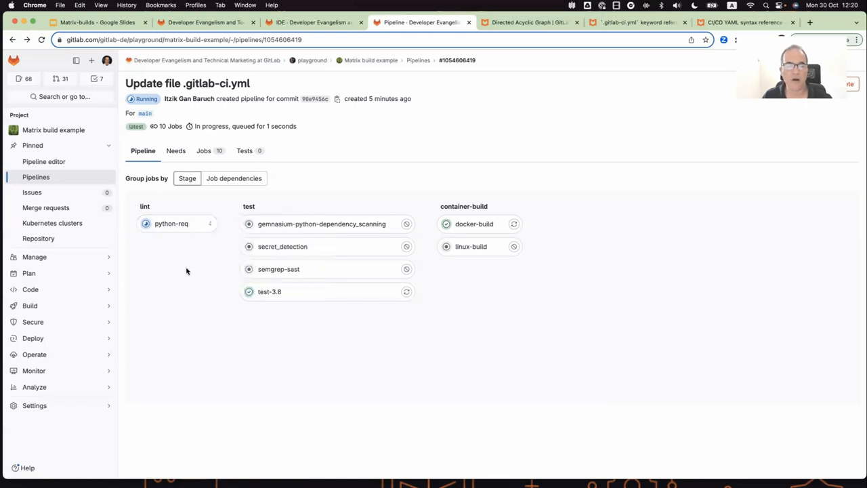
mouse_move(331, 224)
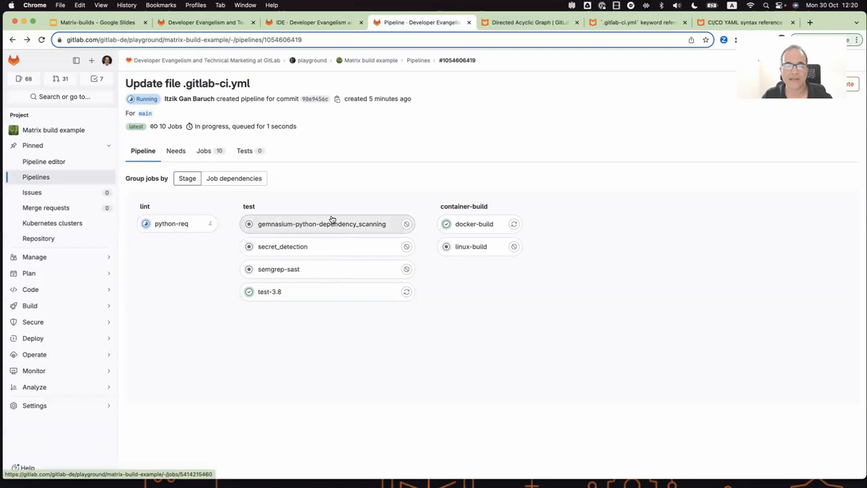
mouse_move(308, 314)
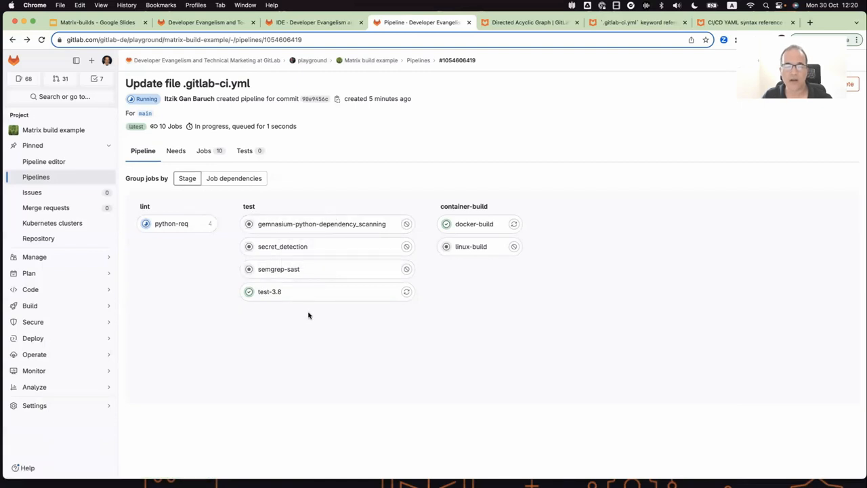
mouse_move(260, 329)
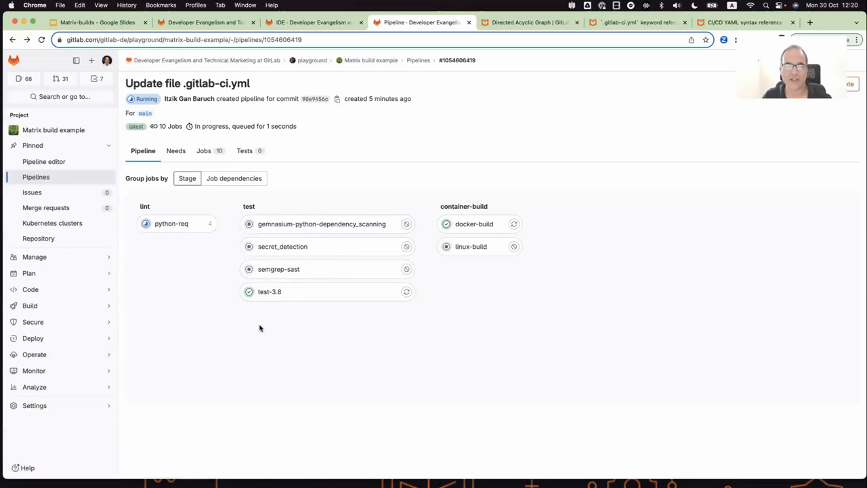
mouse_move(466, 172)
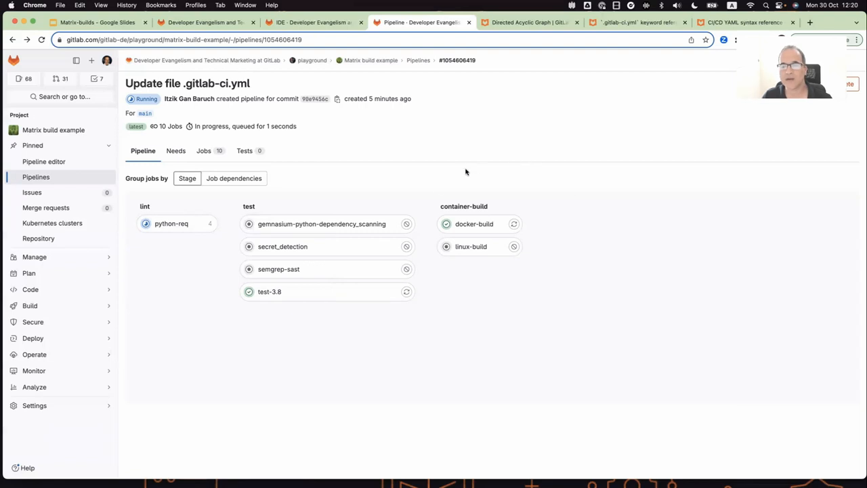
mouse_move(460, 187)
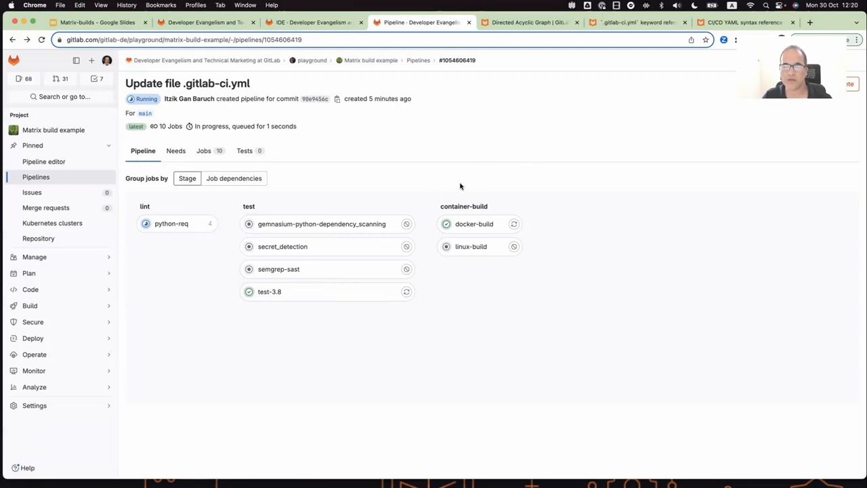
mouse_move(349, 192)
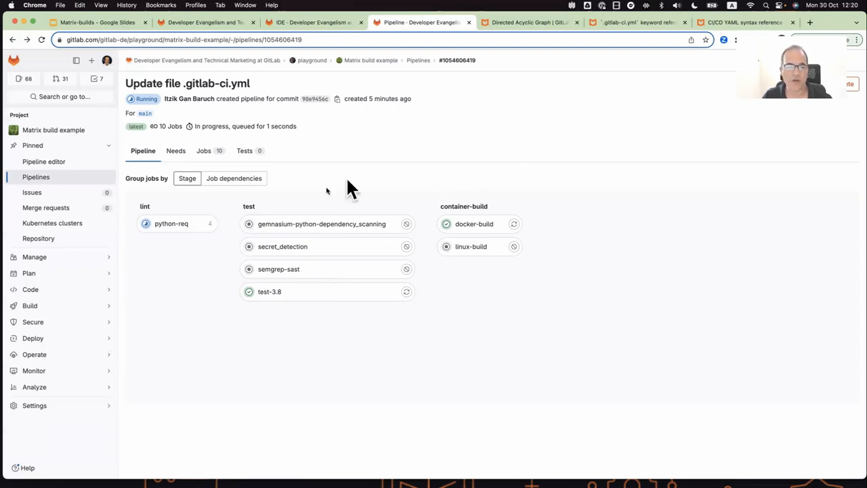
mouse_move(224, 309)
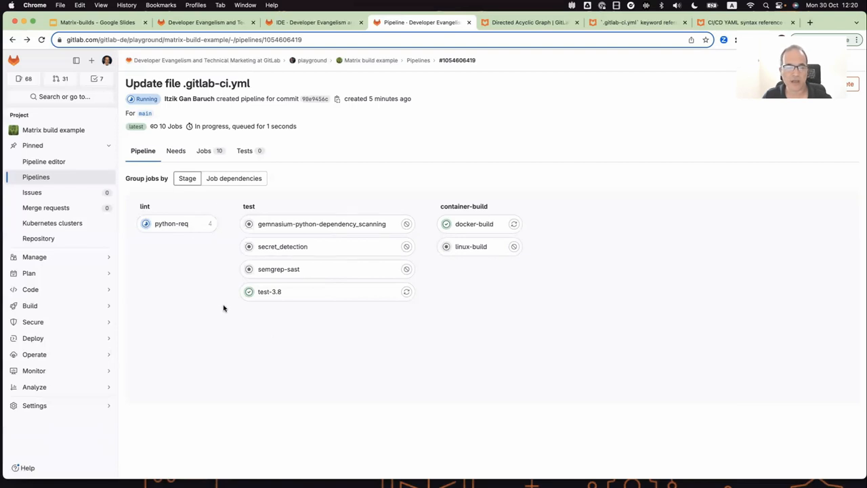
click(170, 222)
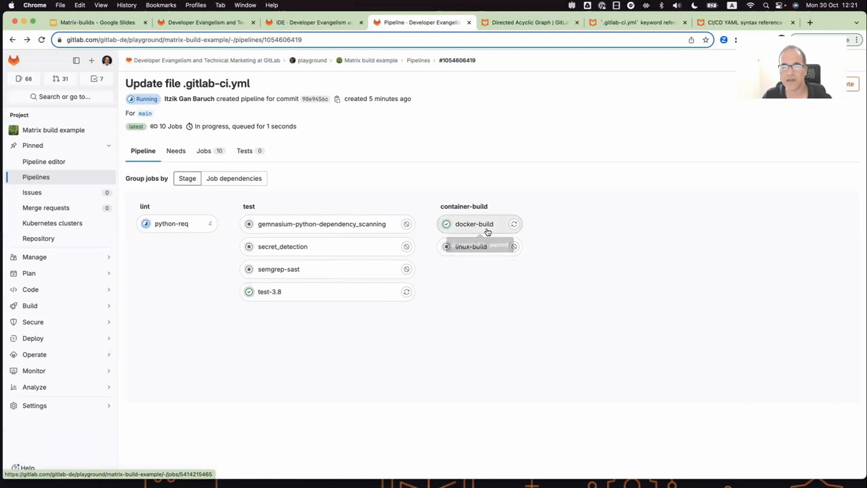
mouse_move(474, 223)
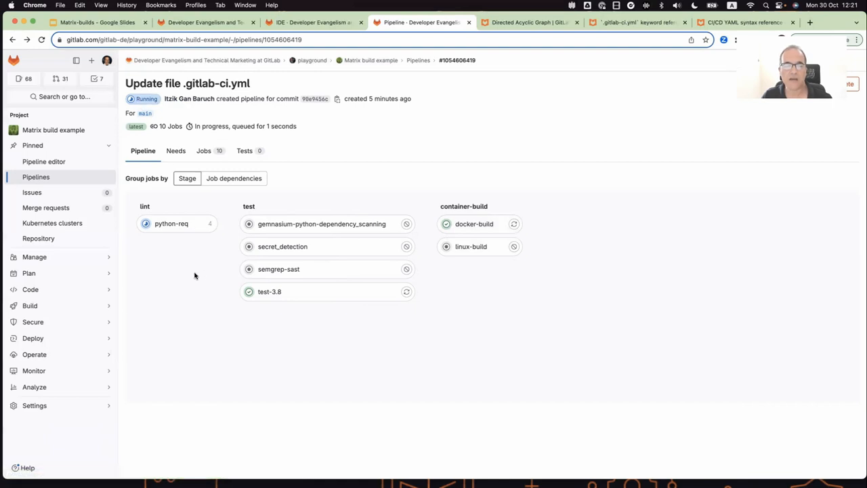
click(170, 224)
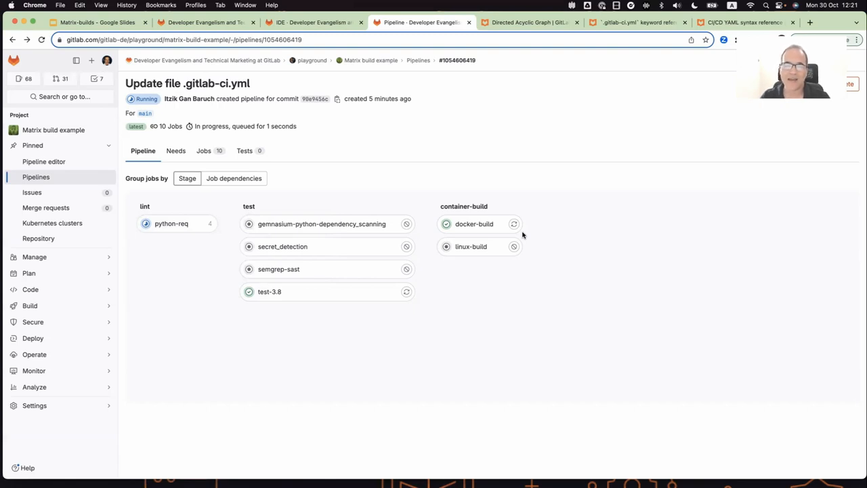
mouse_move(547, 249)
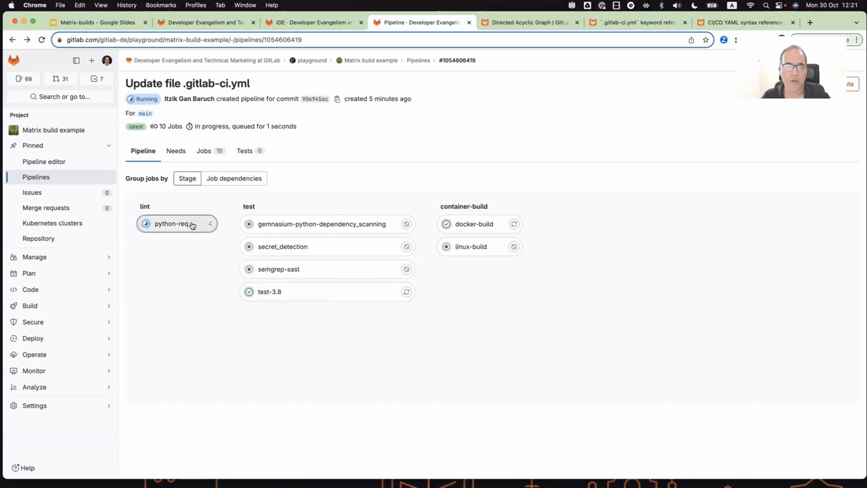
mouse_move(285, 291)
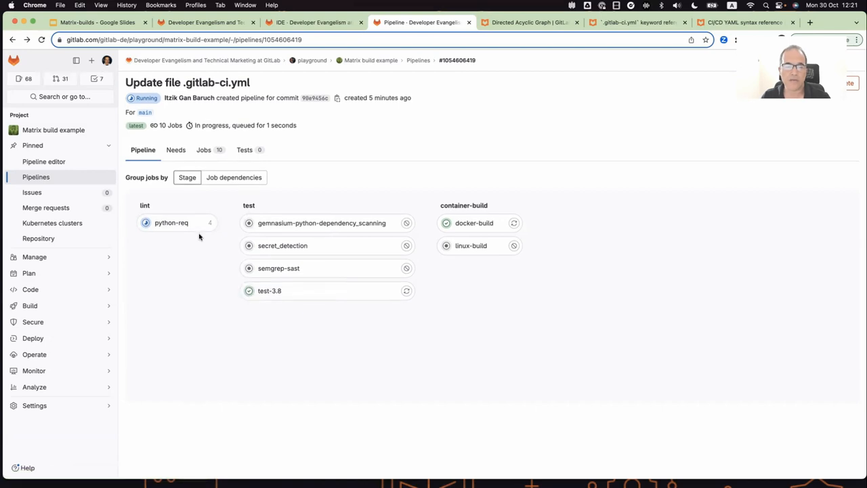
click(171, 222)
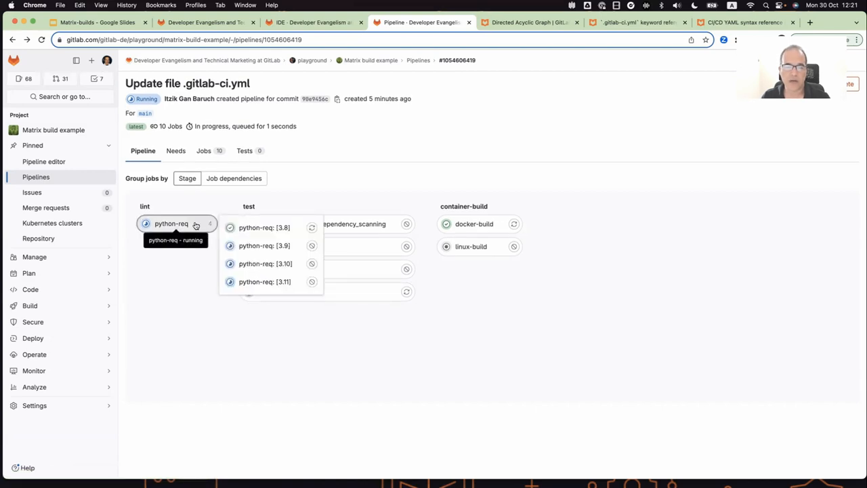
mouse_move(274, 235)
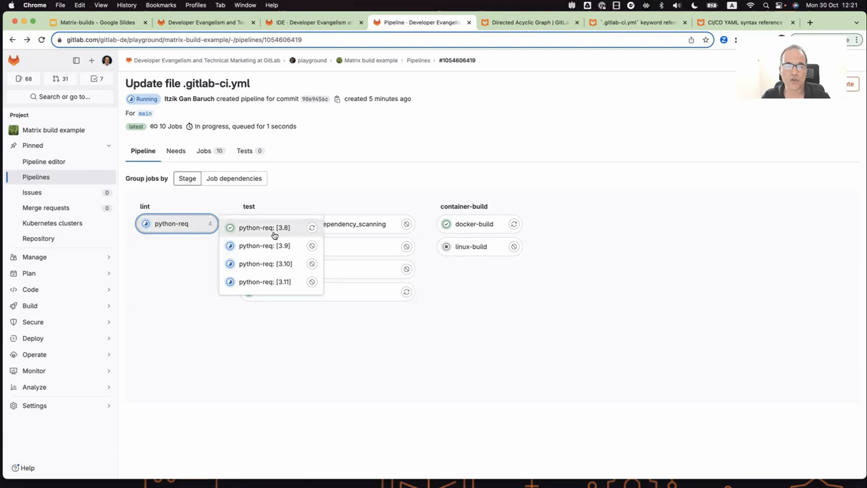
mouse_move(273, 263)
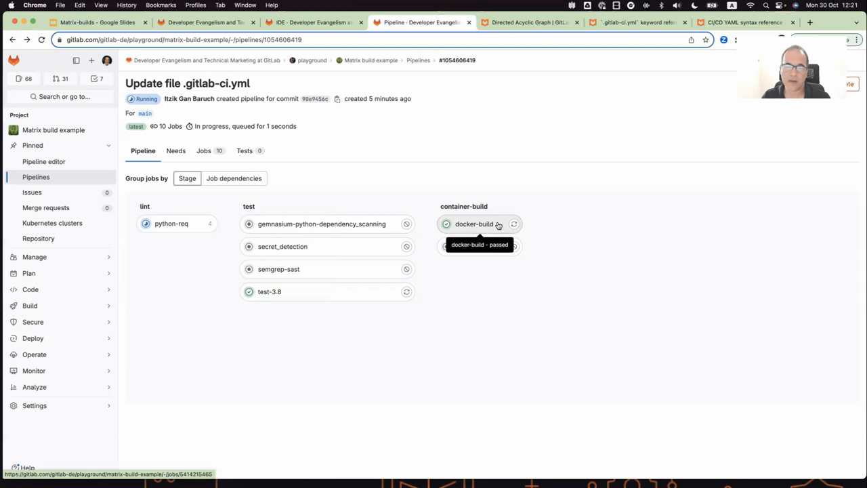
mouse_move(488, 225)
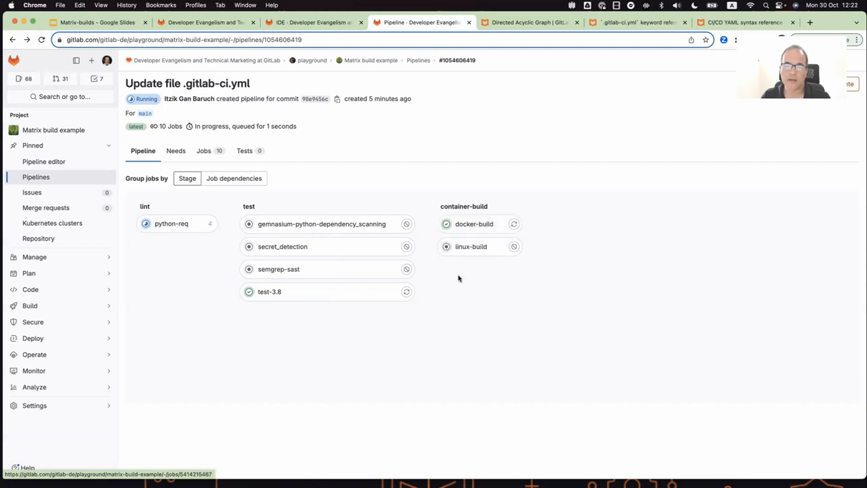
mouse_move(269, 291)
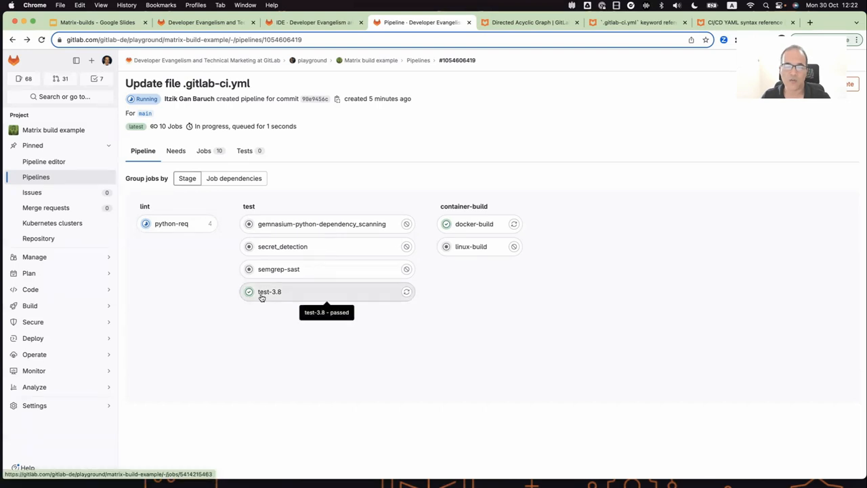
mouse_move(504, 331)
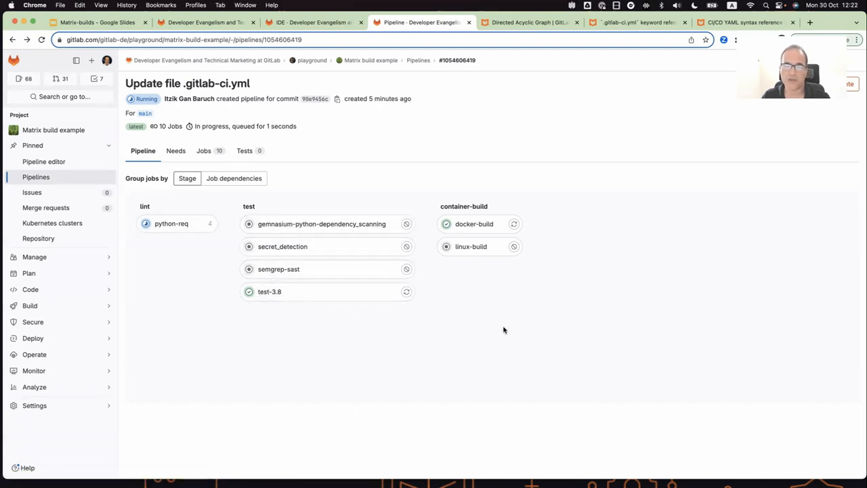
mouse_move(571, 323)
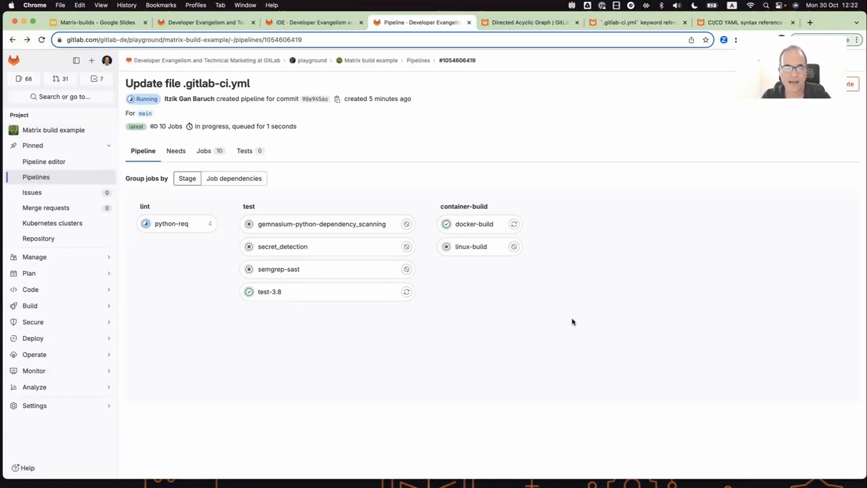
mouse_move(324, 74)
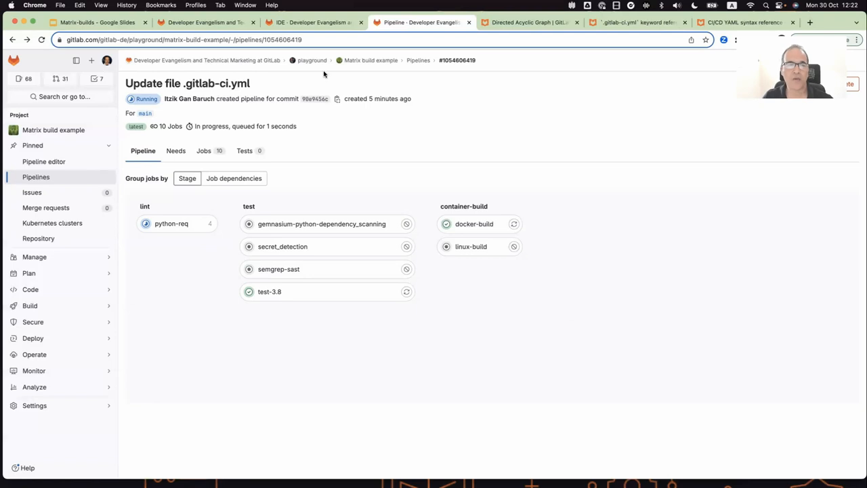
click(311, 22)
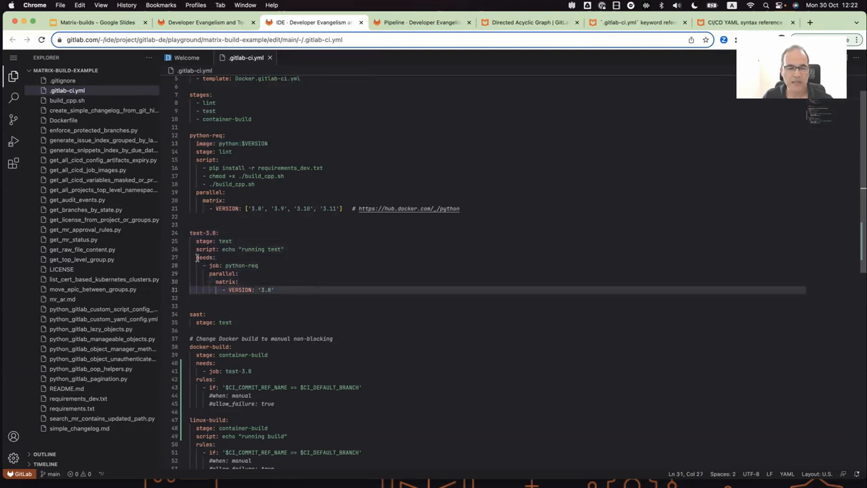
double_click(203, 257)
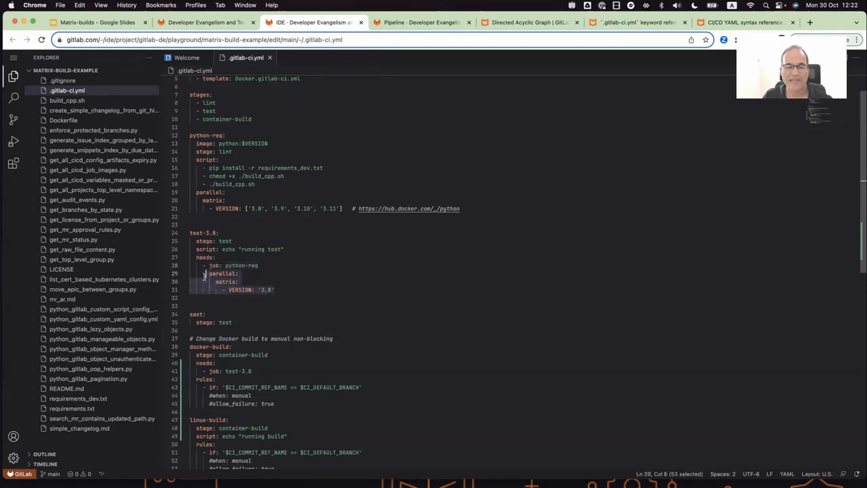
click(252, 290)
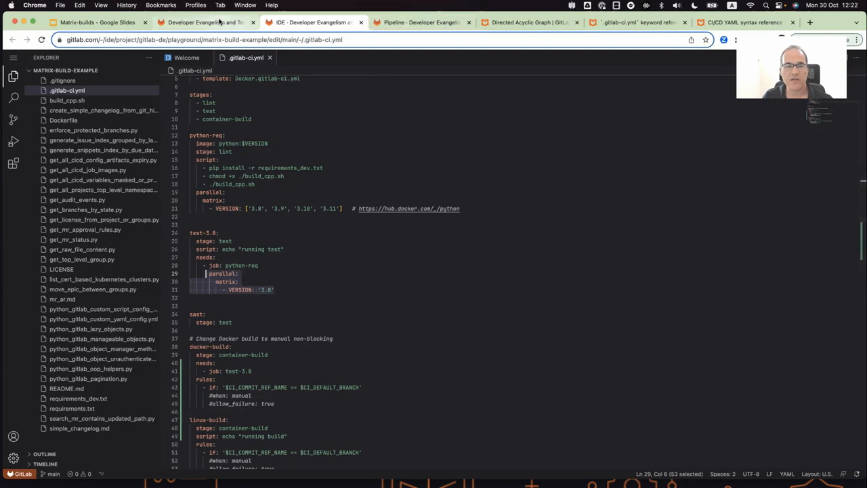
click(420, 22)
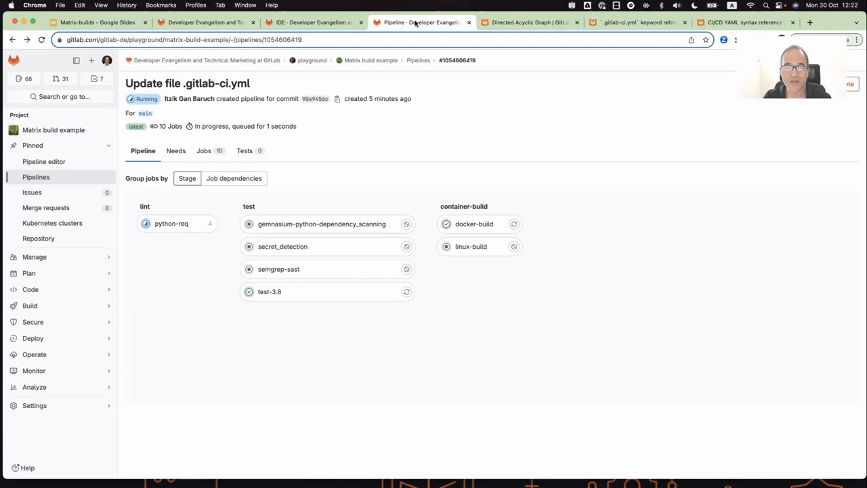
Step: Show the parallel:matrix keyword reference, passing the Directed Acyclic Graph page
click(528, 21)
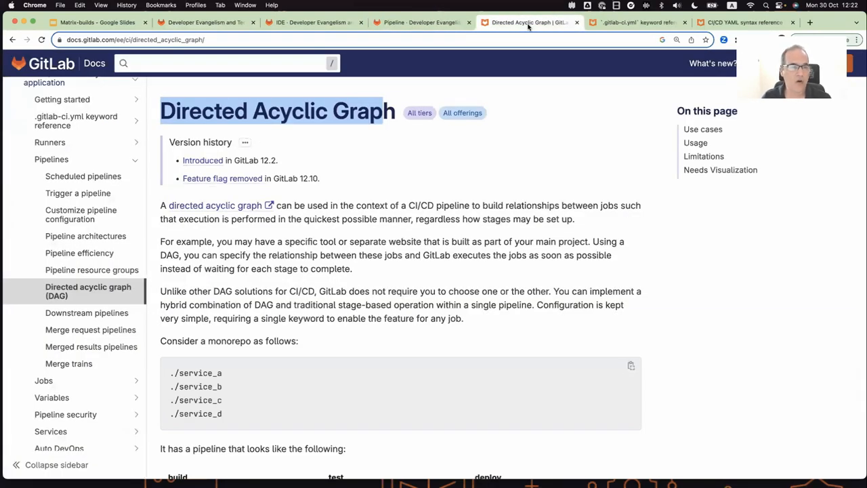
click(636, 21)
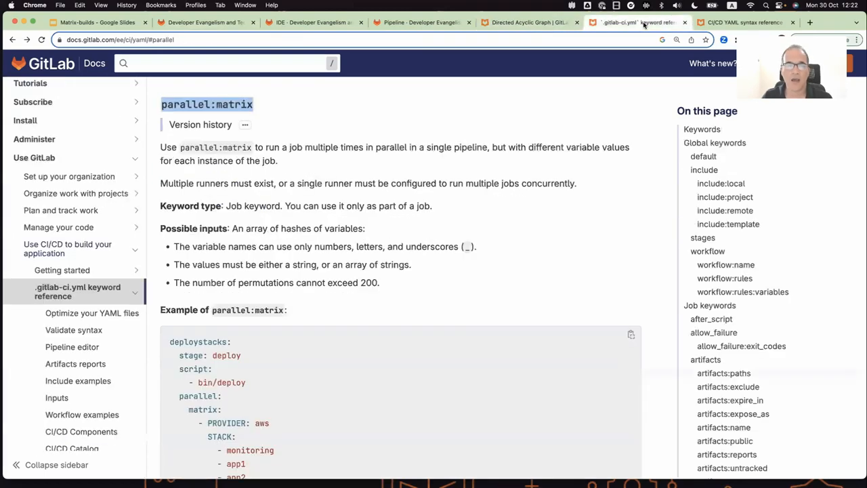